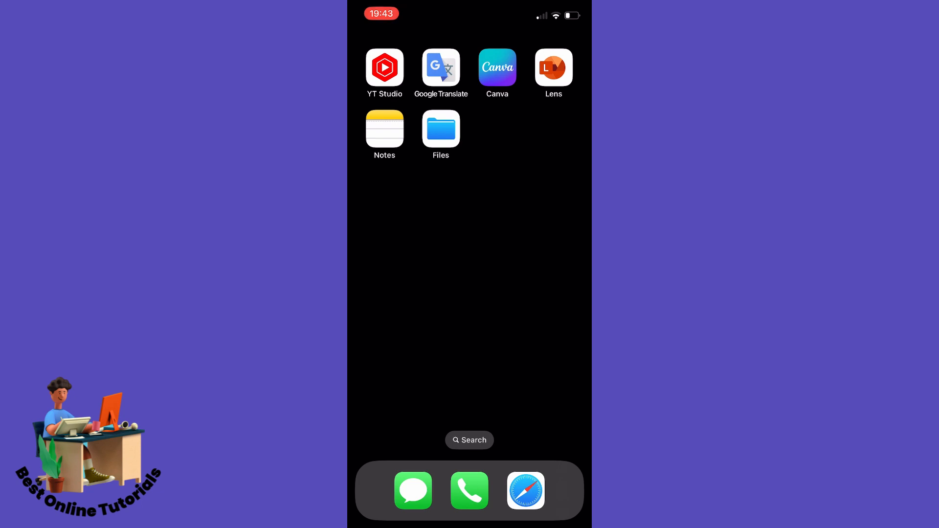
# - Launch the Files app from the home screen to reach Recents
pyautogui.click(440, 129)
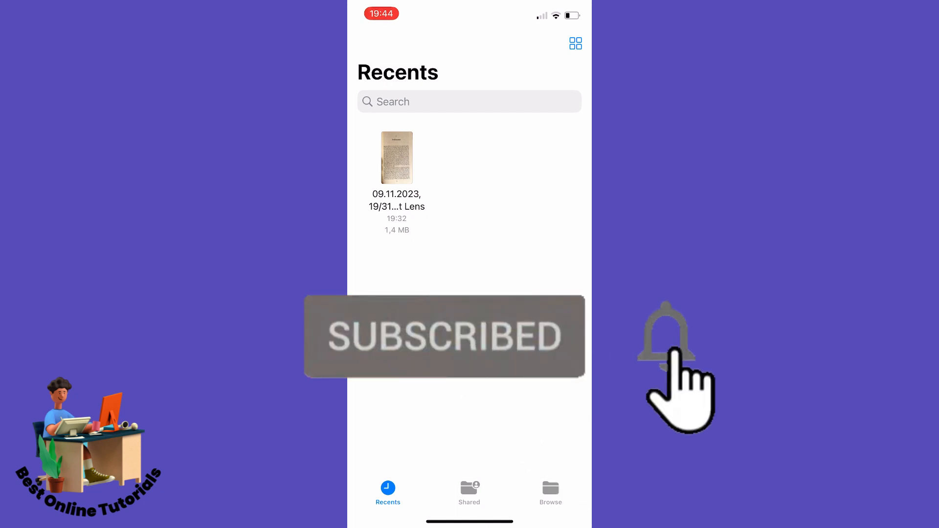
# - View the scanned Microsoft Lens PDF, screenshot both Norwegian pages, and return home
pyautogui.click(397, 157)
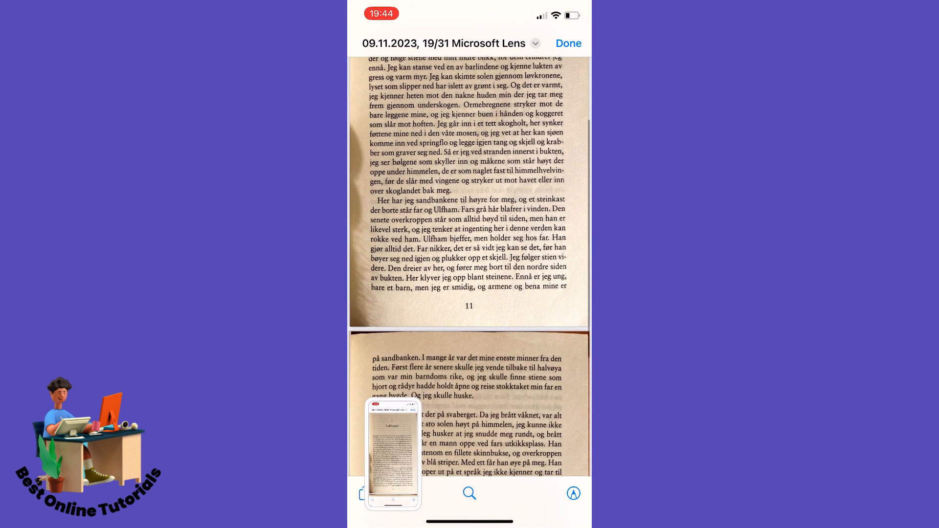
pyautogui.scroll(-3)
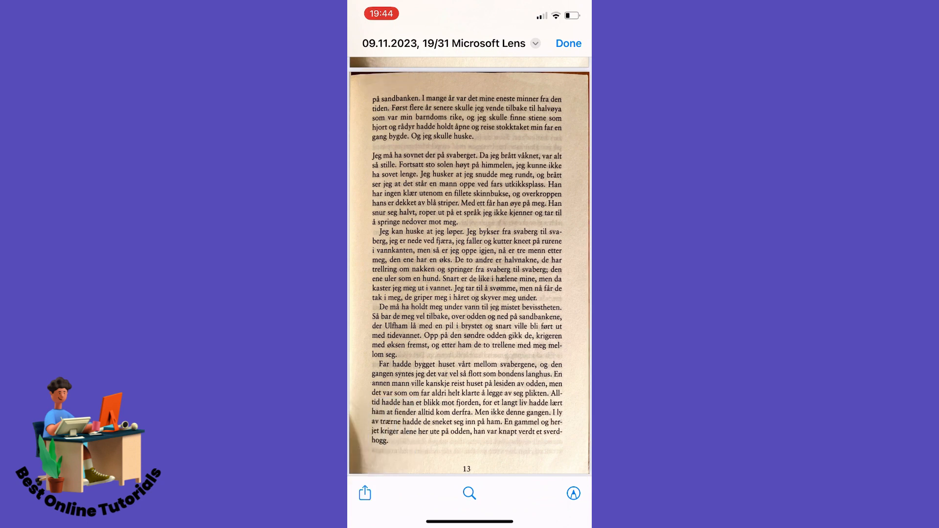
pyautogui.click(364, 493)
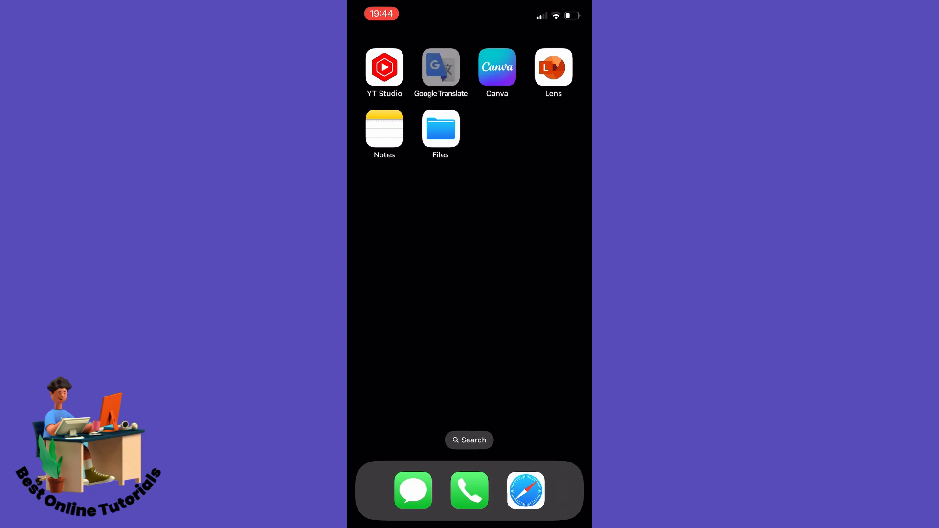
# - Start a Google Translate camera translation and bring up the saved page screenshots
pyautogui.click(441, 68)
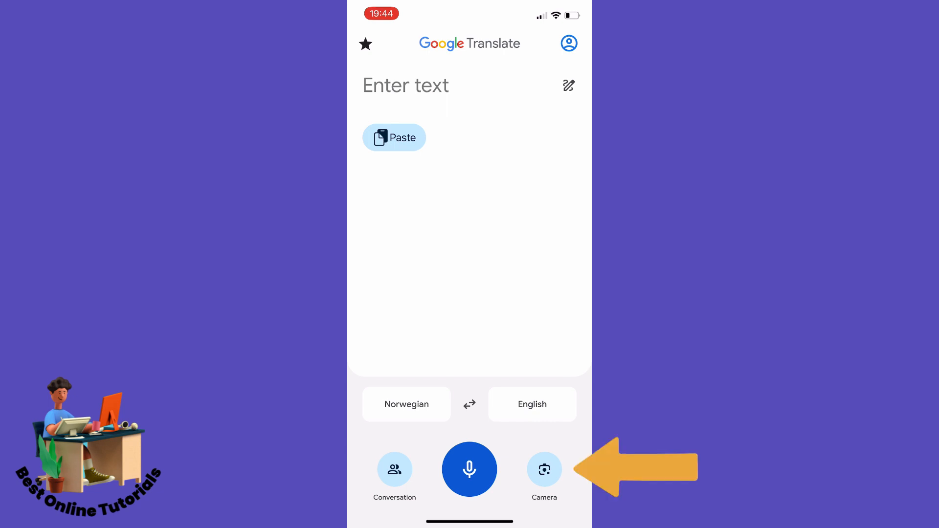
pyautogui.click(544, 470)
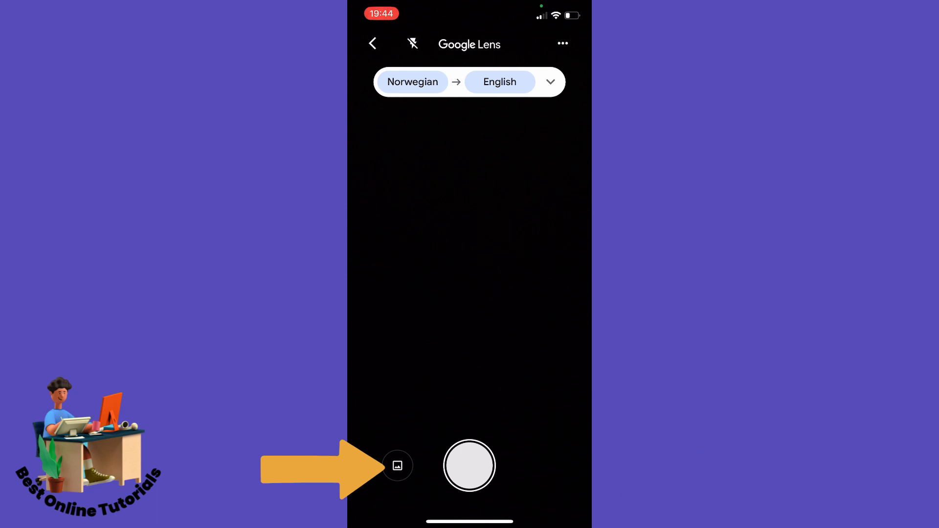
pyautogui.click(398, 466)
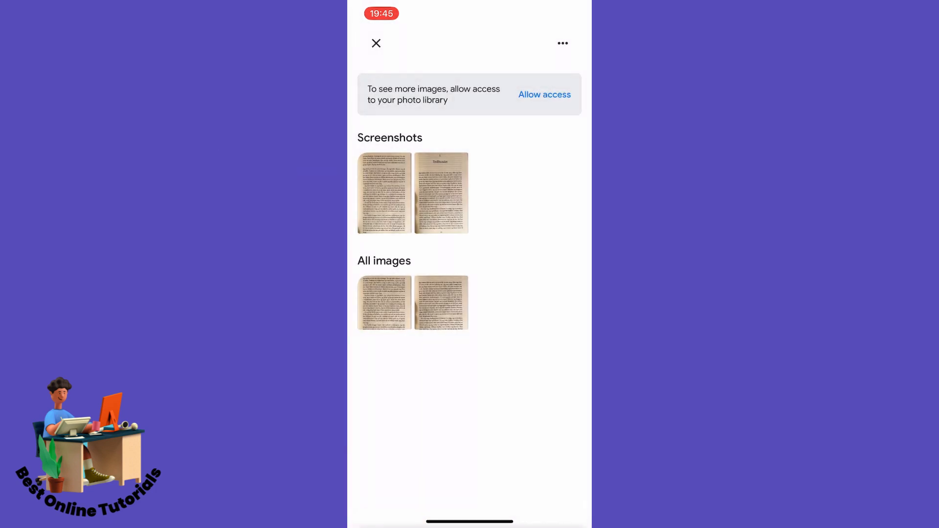
# - Translate the first page screenshot from Norwegian to Armenian and copy all the translated text
pyautogui.click(384, 193)
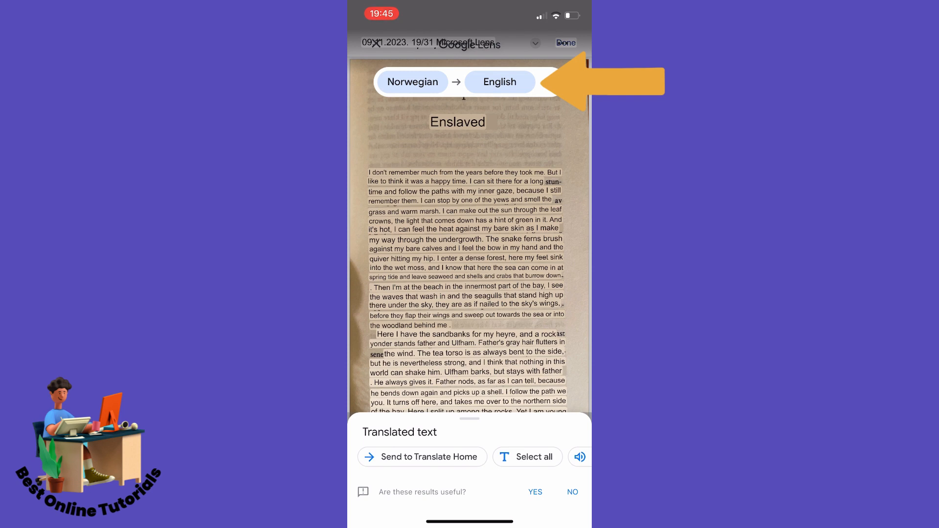
pyautogui.click(499, 82)
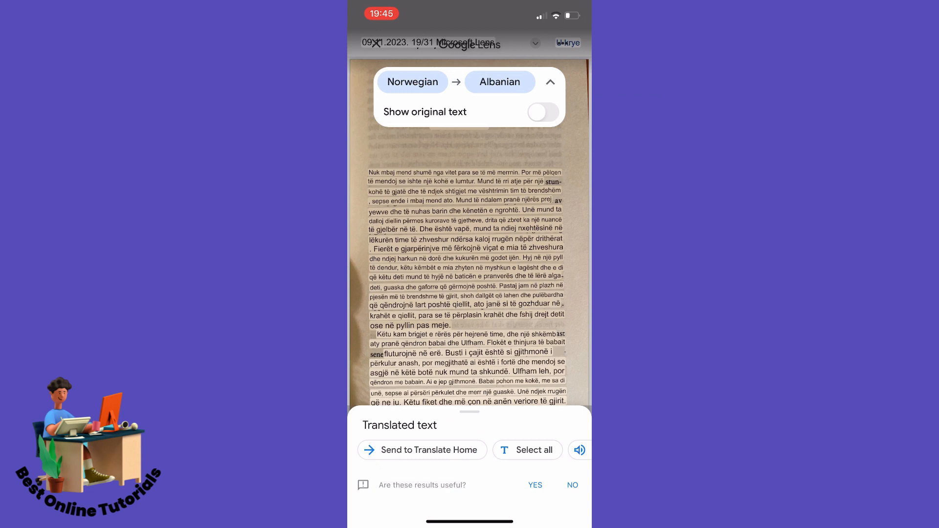
pyautogui.click(500, 83)
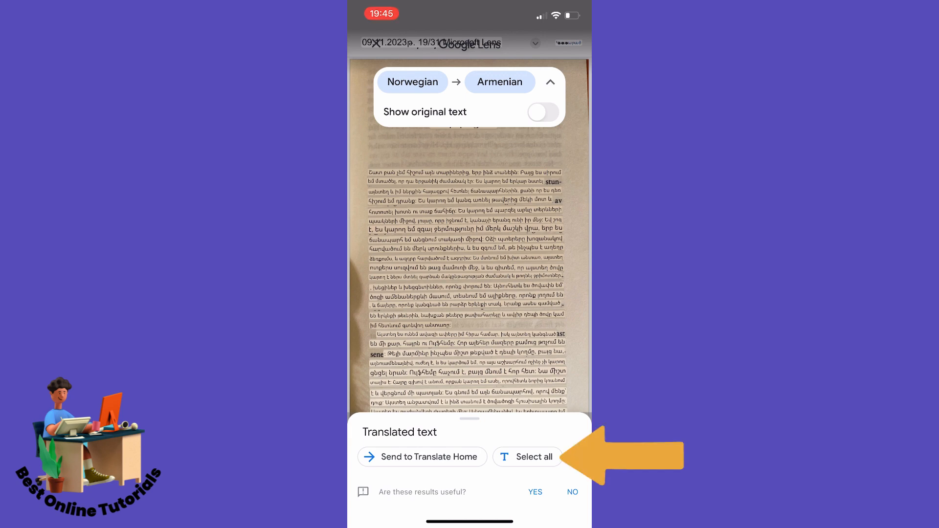
pyautogui.click(535, 458)
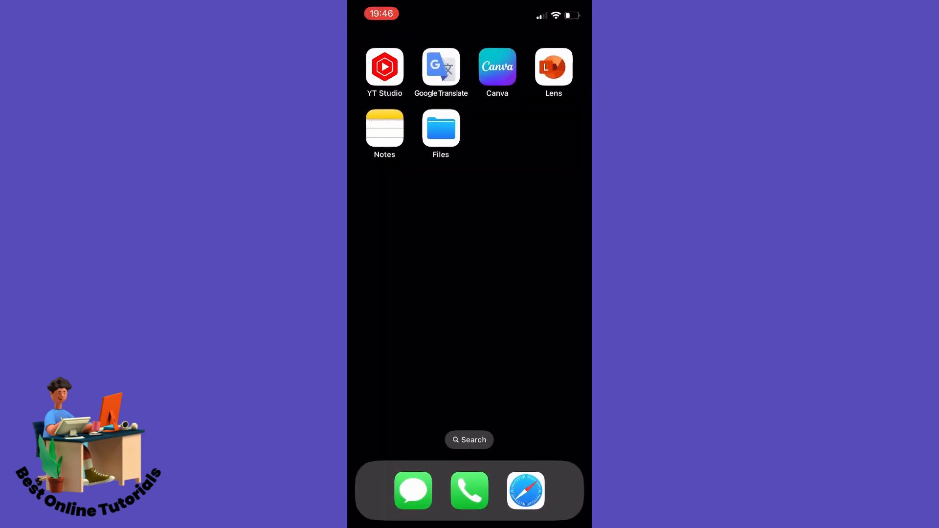
# - Create a new note in Notes and paste the copied Armenian translation into it
pyautogui.click(384, 129)
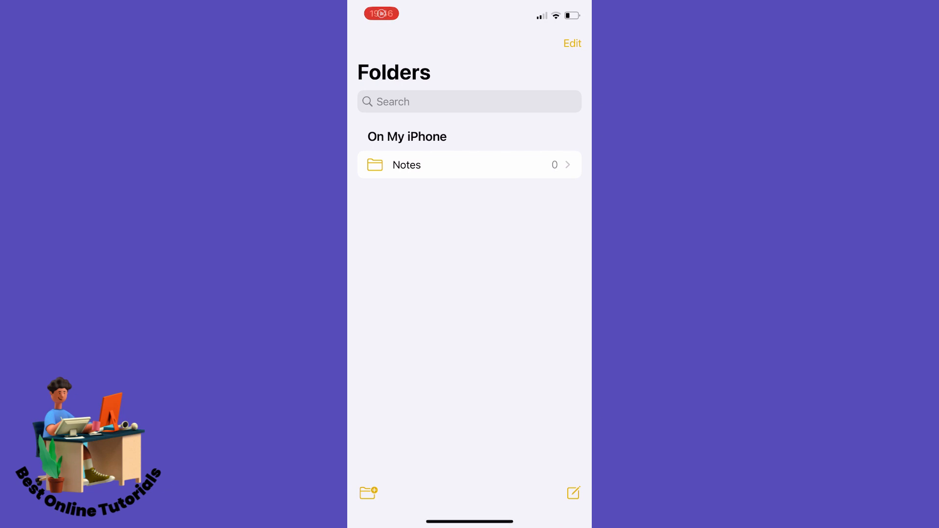
pyautogui.click(574, 493)
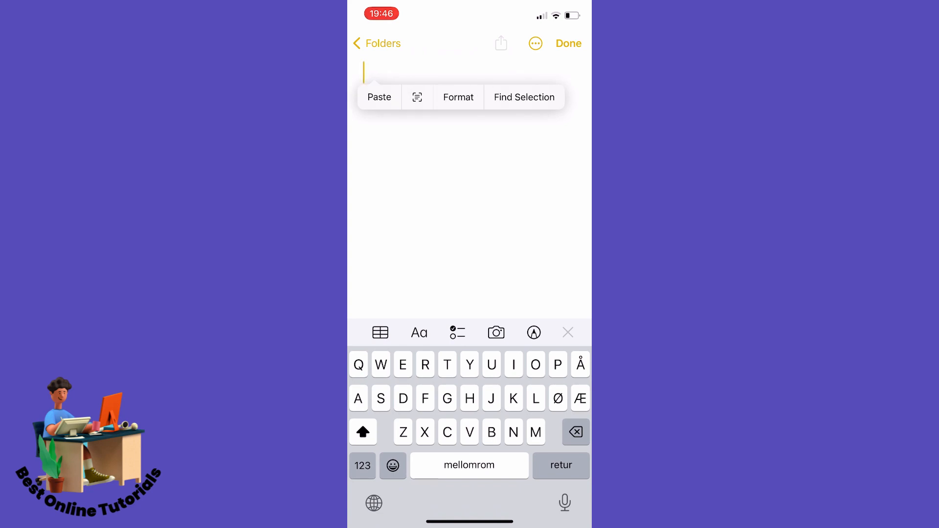
pyautogui.click(380, 97)
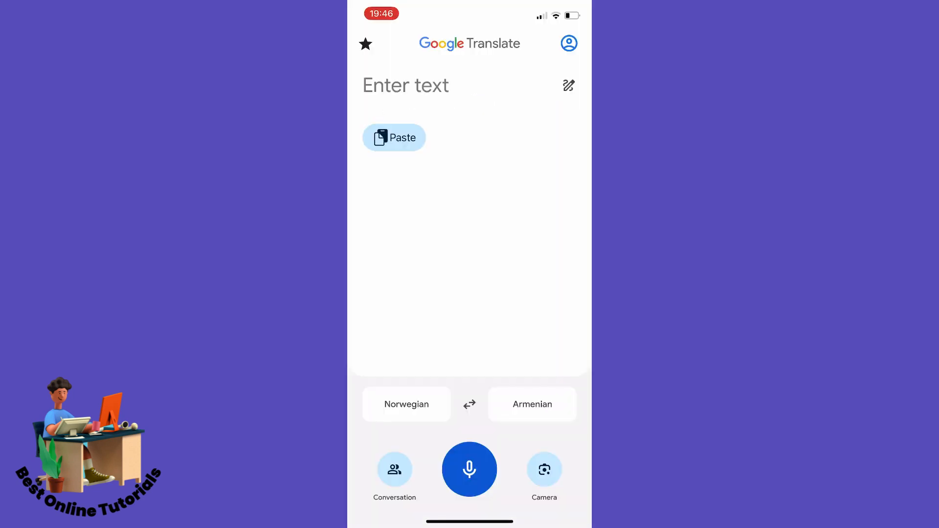
# - Translate the second page screenshot into Armenian and copy all its translated text
pyautogui.click(544, 470)
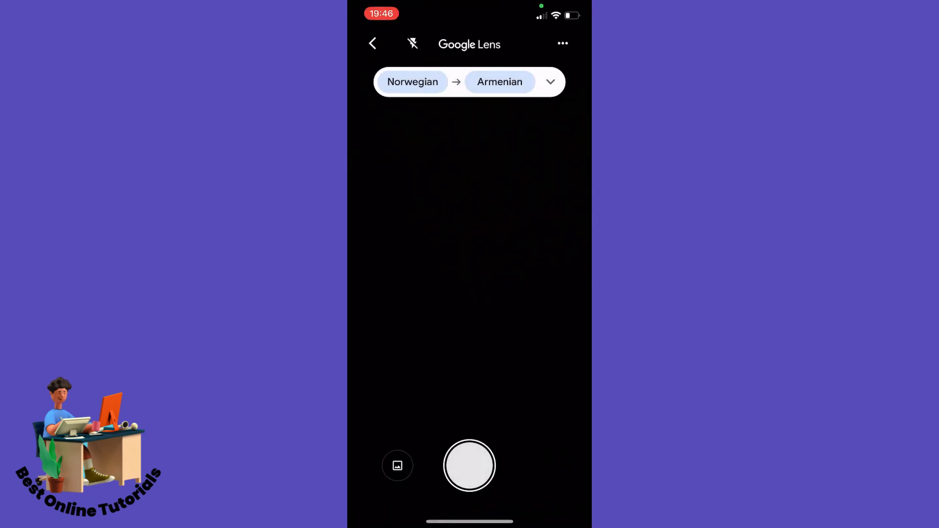
pyautogui.click(398, 466)
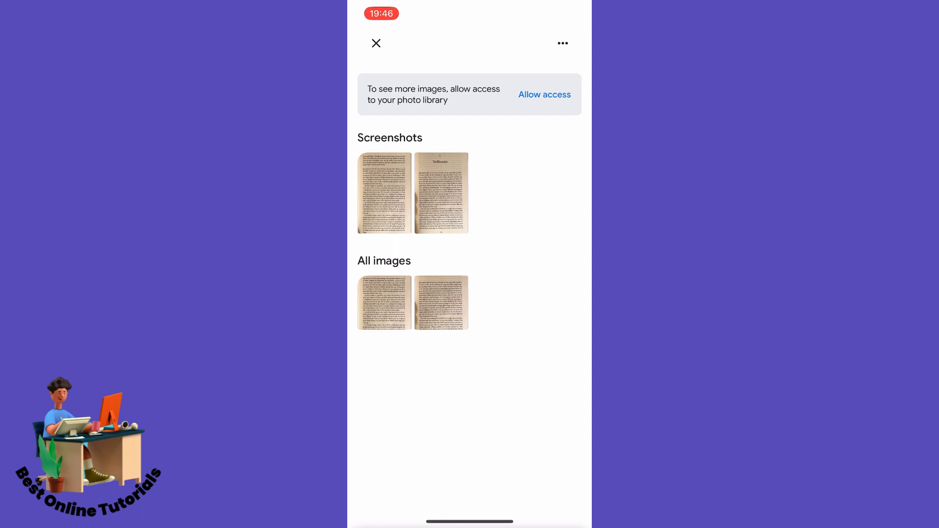
pyautogui.click(385, 192)
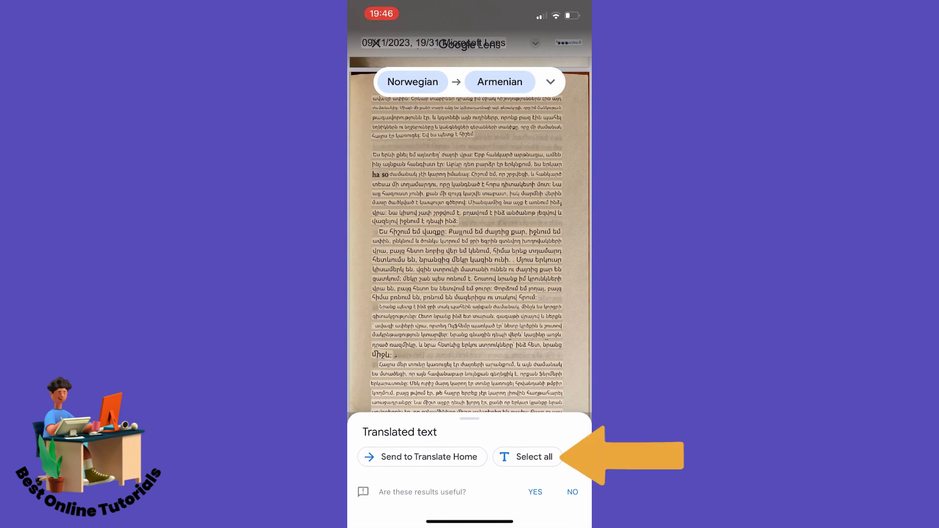
pyautogui.click(527, 458)
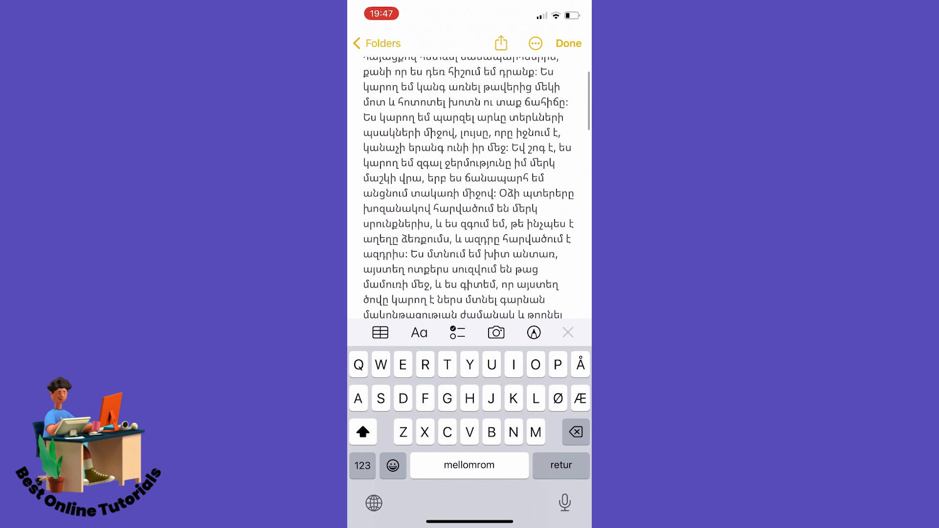
# - Scroll the note to its top to review the pasted Armenian translation from the beginning
pyautogui.scroll(-3)
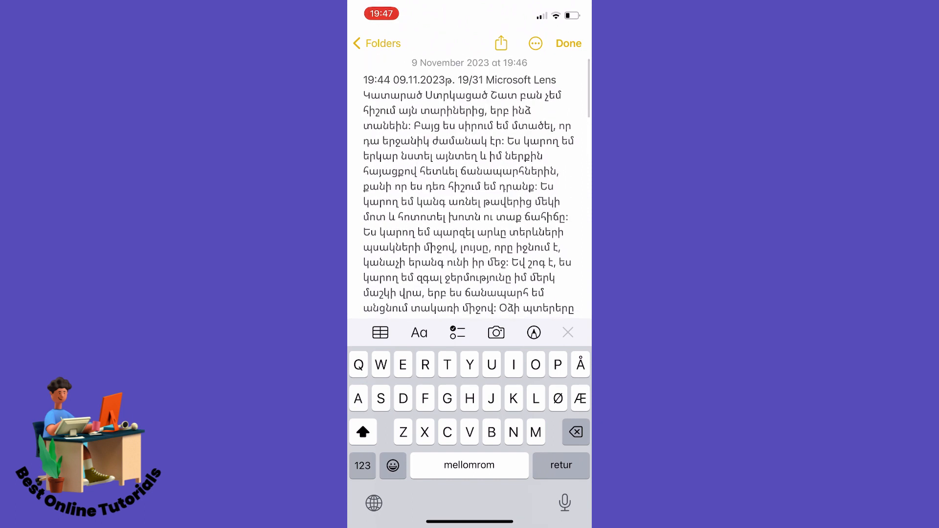